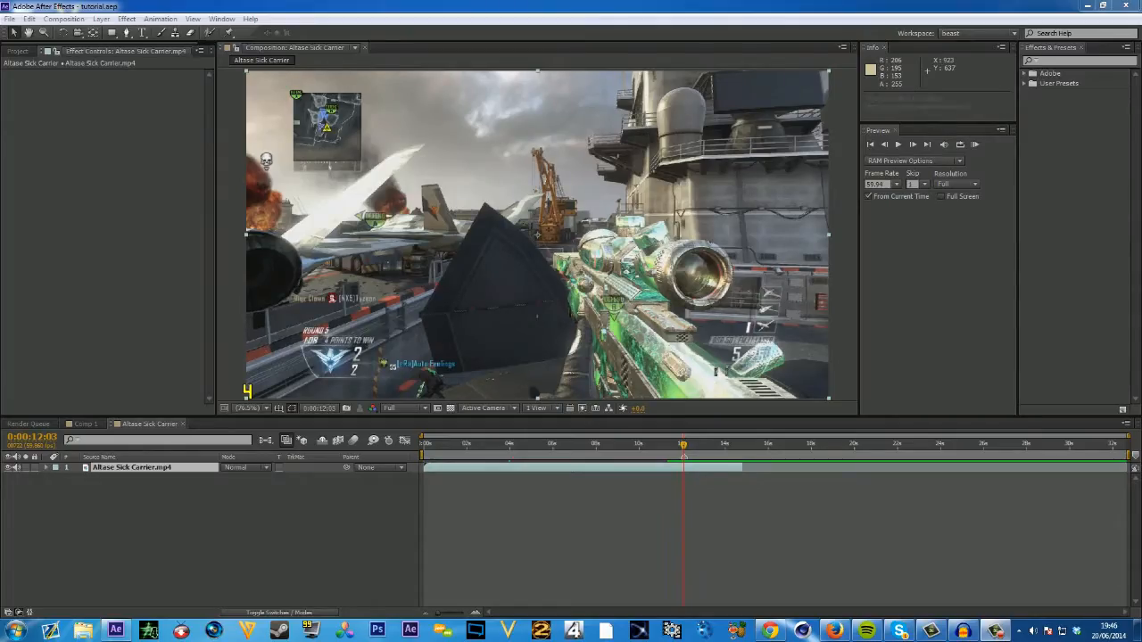
Duplicate the gameplay clip layer and trim the top copy's start near the kill moment
left_click(680, 442)
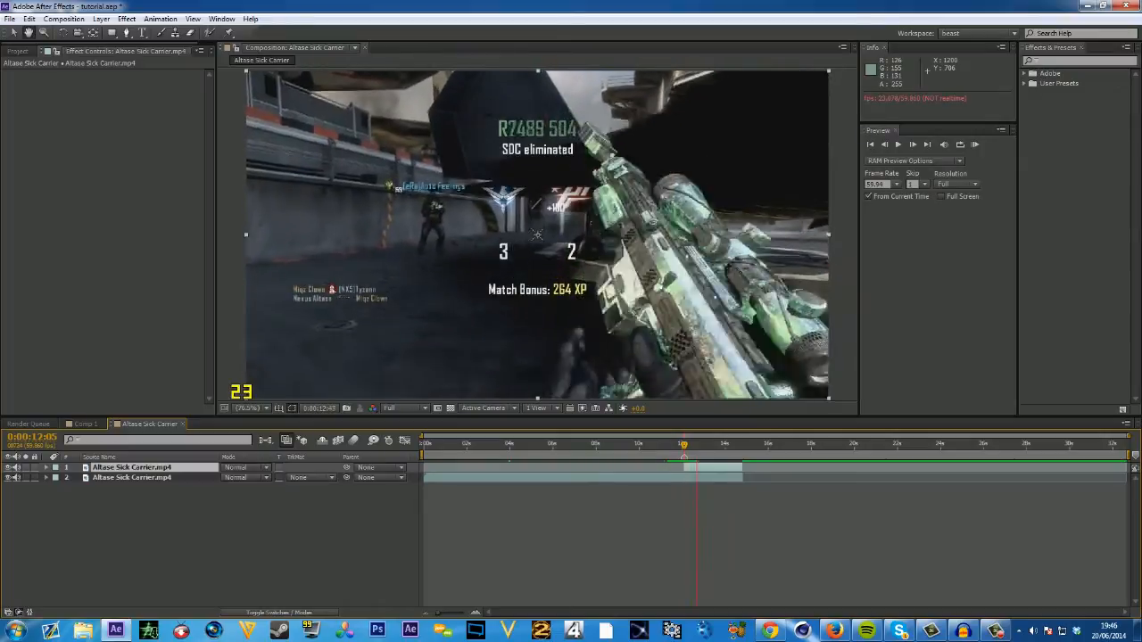
left_click(696, 443)
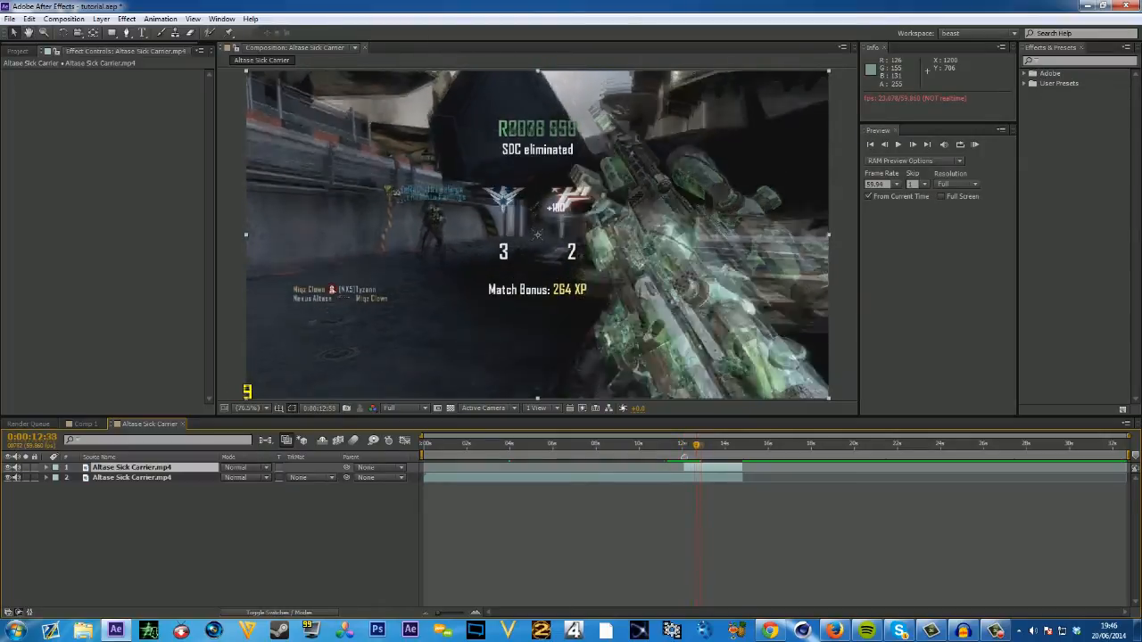
left_click(718, 442)
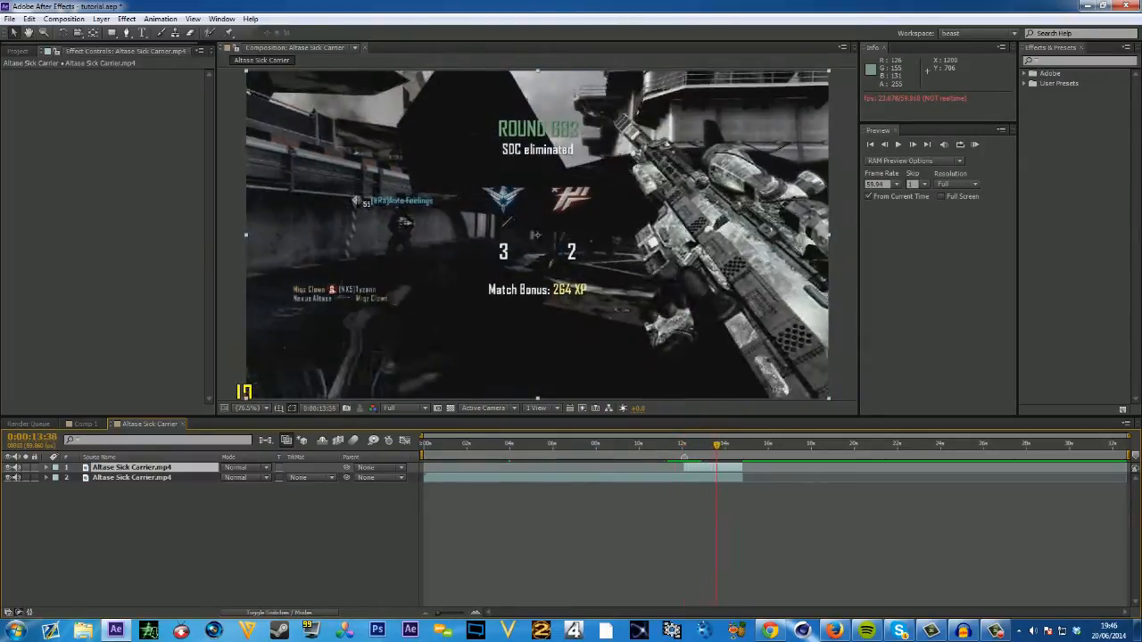
left_click_drag(717, 443, 703, 443)
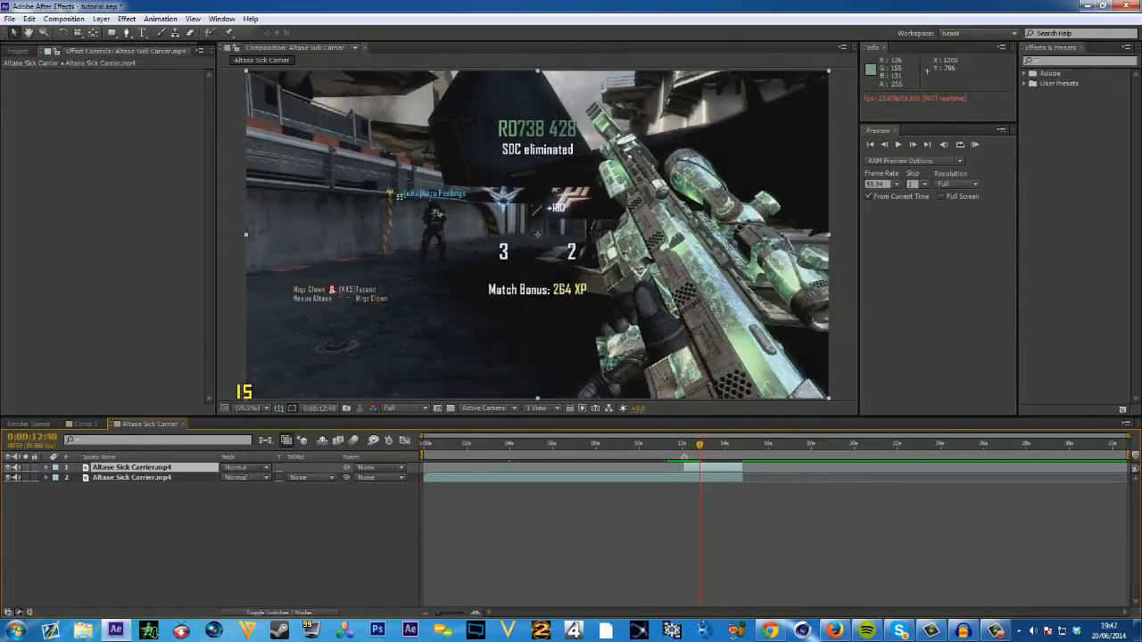
key("Space")
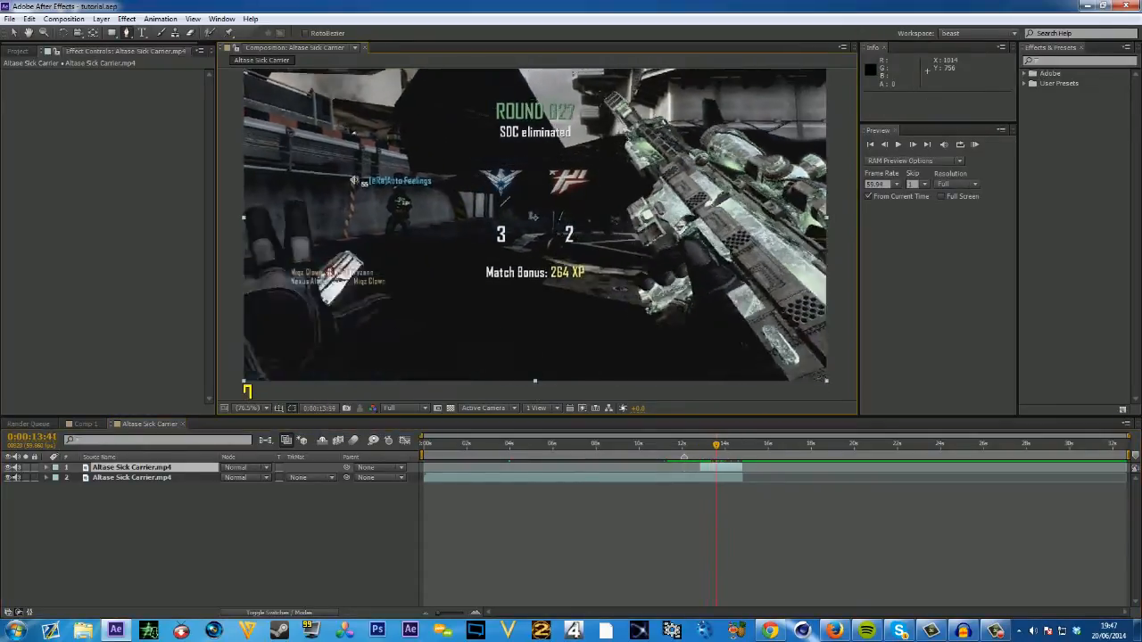
Trim the other end of the copy so only a short stretch of the clip remains
left_click(700, 442)
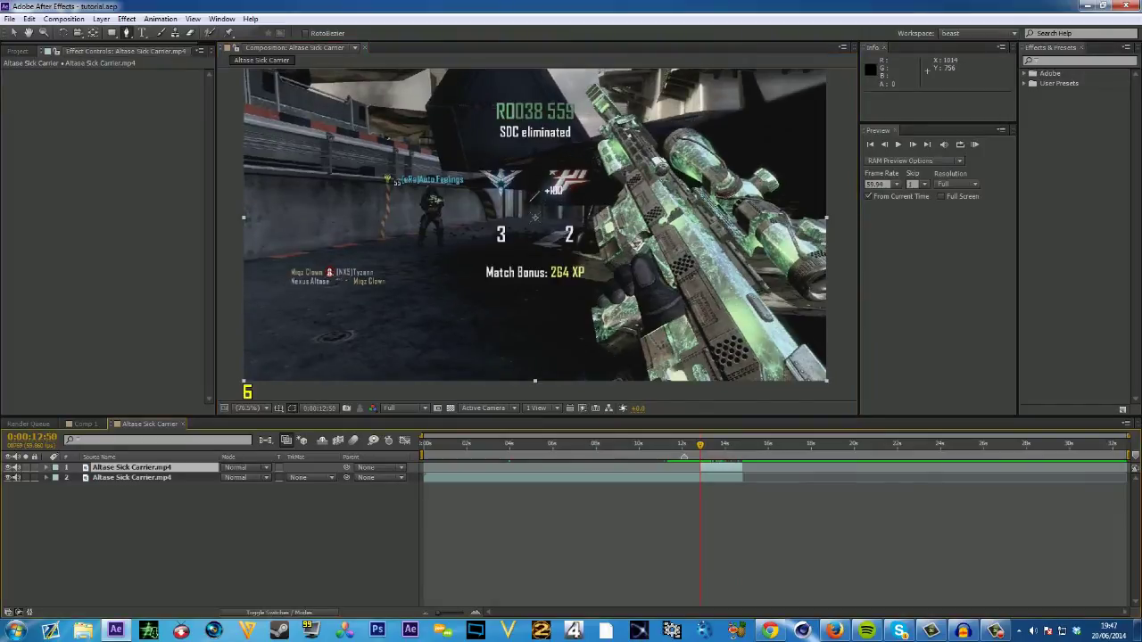
left_click(710, 442)
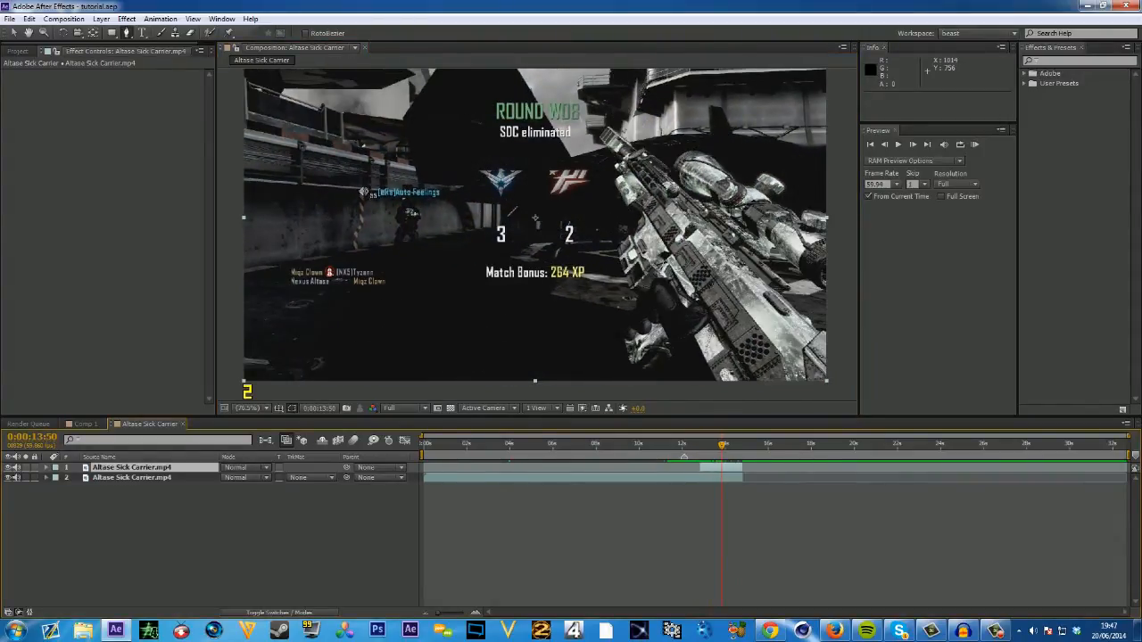
key("ctrl+s")
type("ccmr")
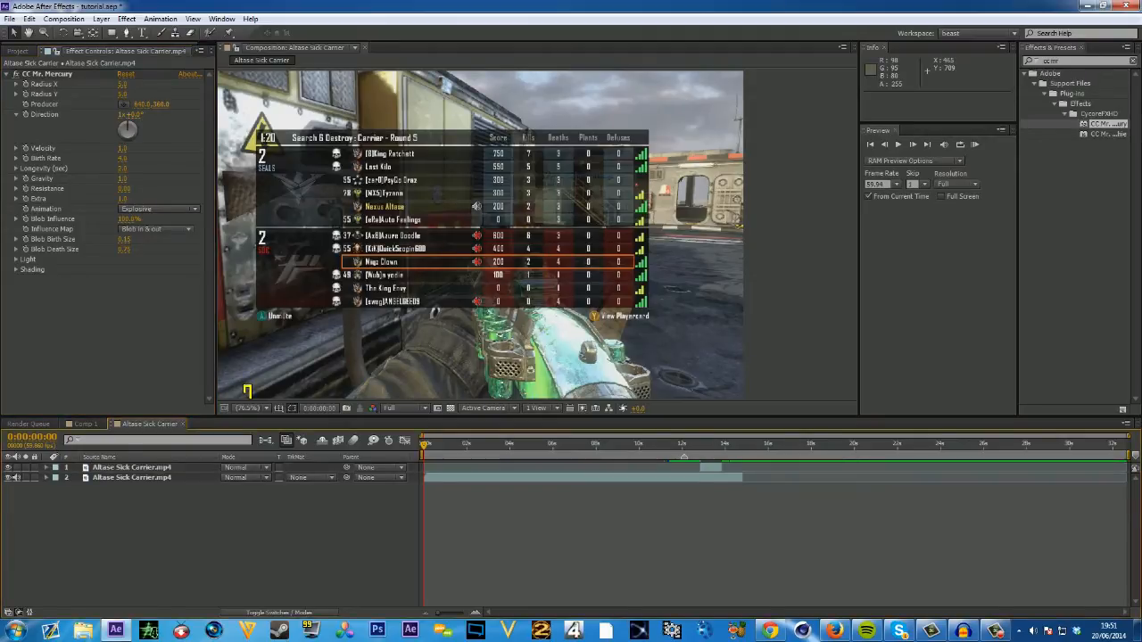
Apply the CC Mercury effect to the trimmed top layer
left_click(705, 443)
type("s_hue")
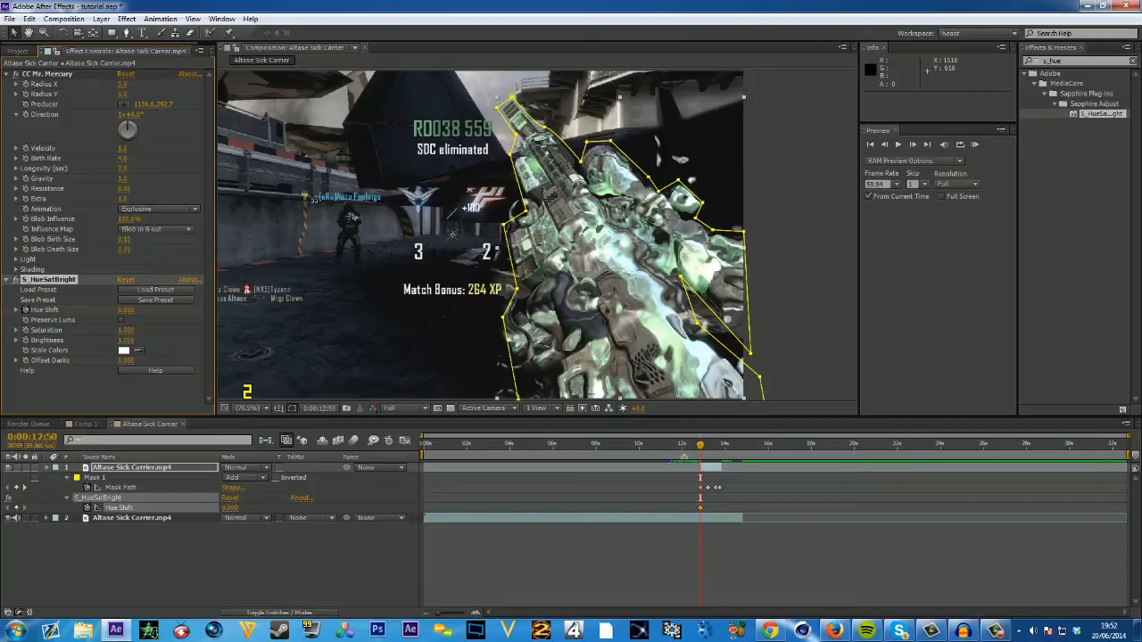
Mask the top layer around the gun and add a Sapphire HueSatBright hue shift
left_click(721, 442)
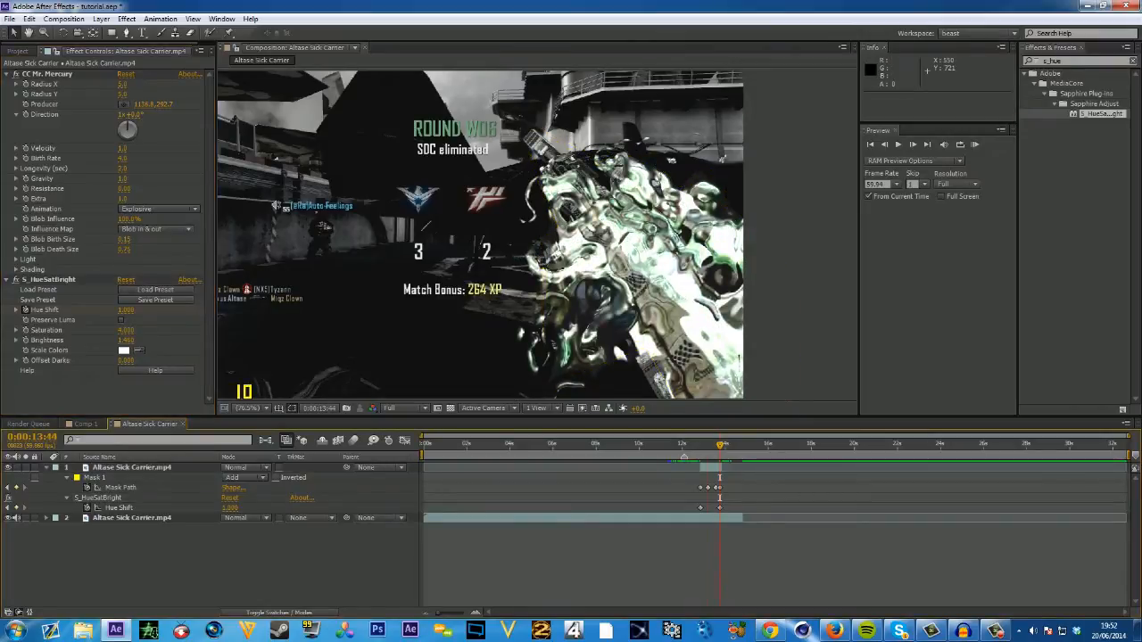
left_click(730, 443)
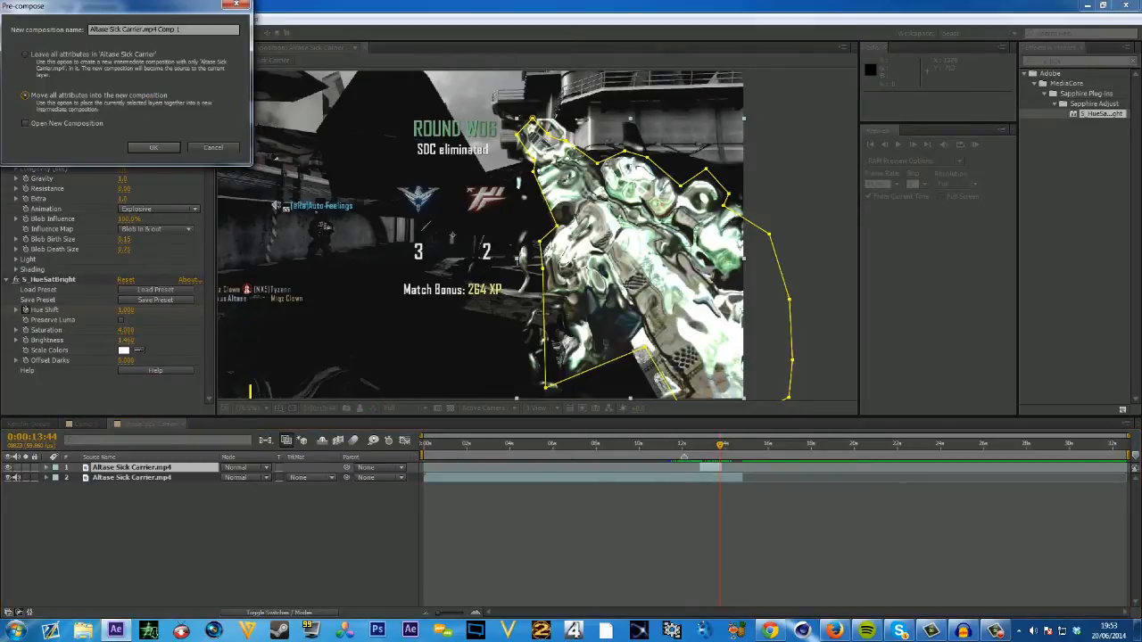
Pre-compose the masked liquid gun layer, moving all attributes into the new composition
left_click(154, 146)
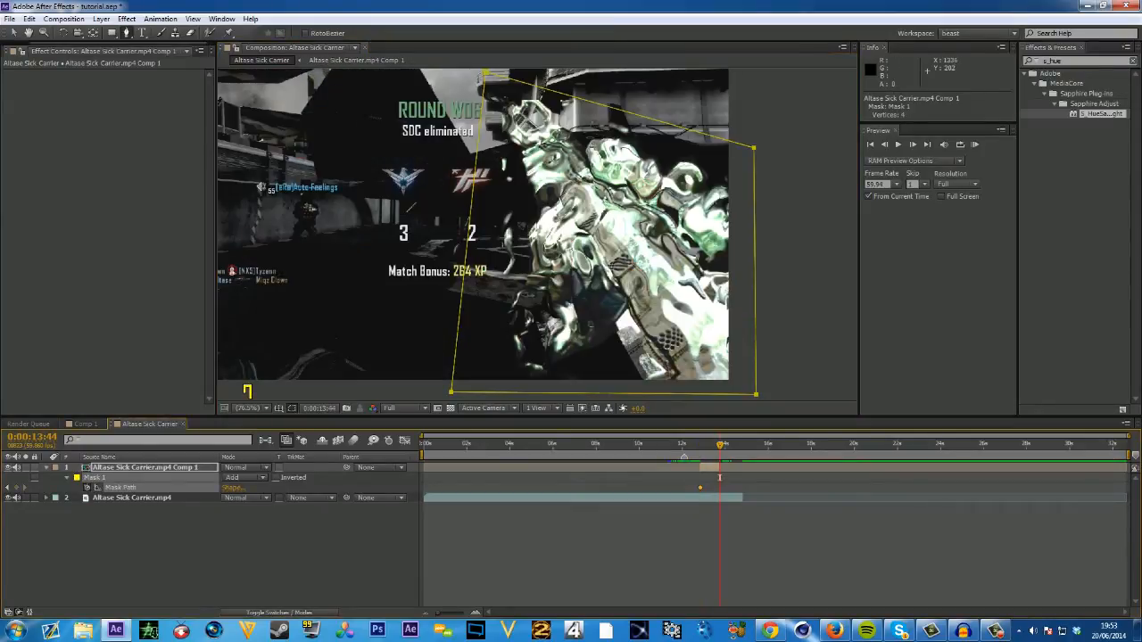
Reshape the feathered mask's vertices so it sits over the gun on the precomp layer
left_click_drag(753, 146, 742, 146)
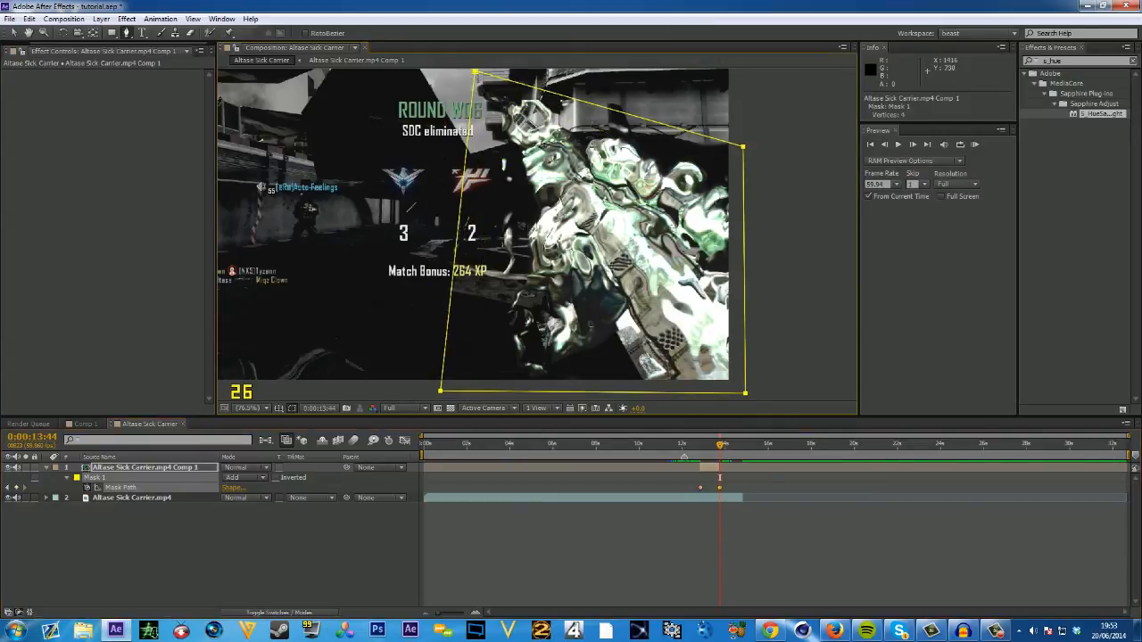
left_click_drag(743, 147, 721, 210)
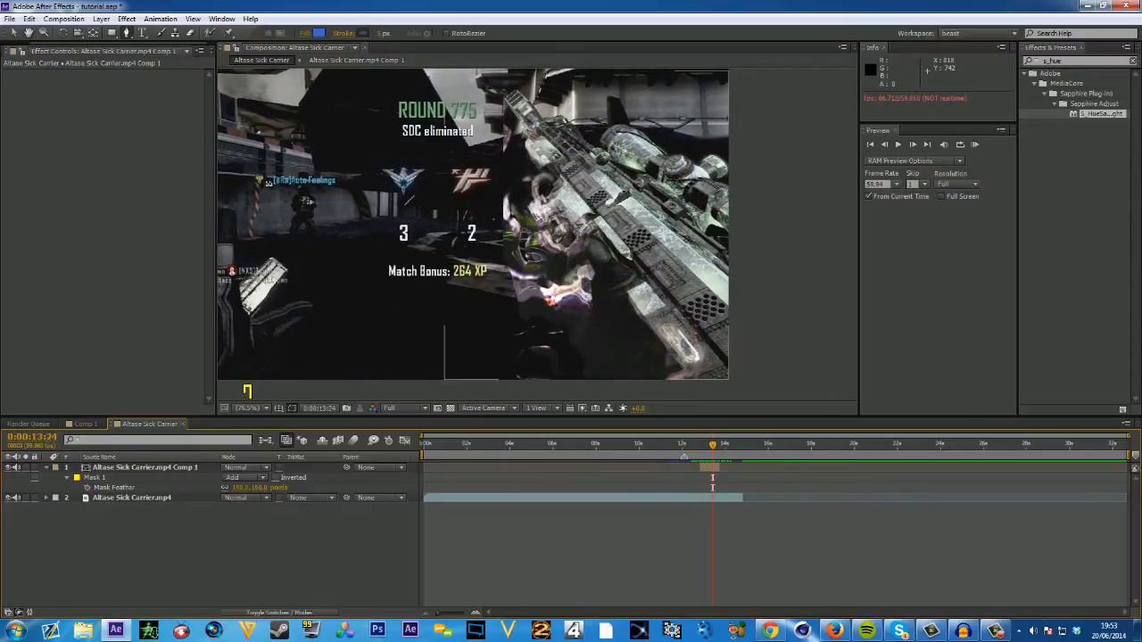
Keyframe the mask path so the liquid gun is revealed over the normal gun, then preview
left_click(143, 467)
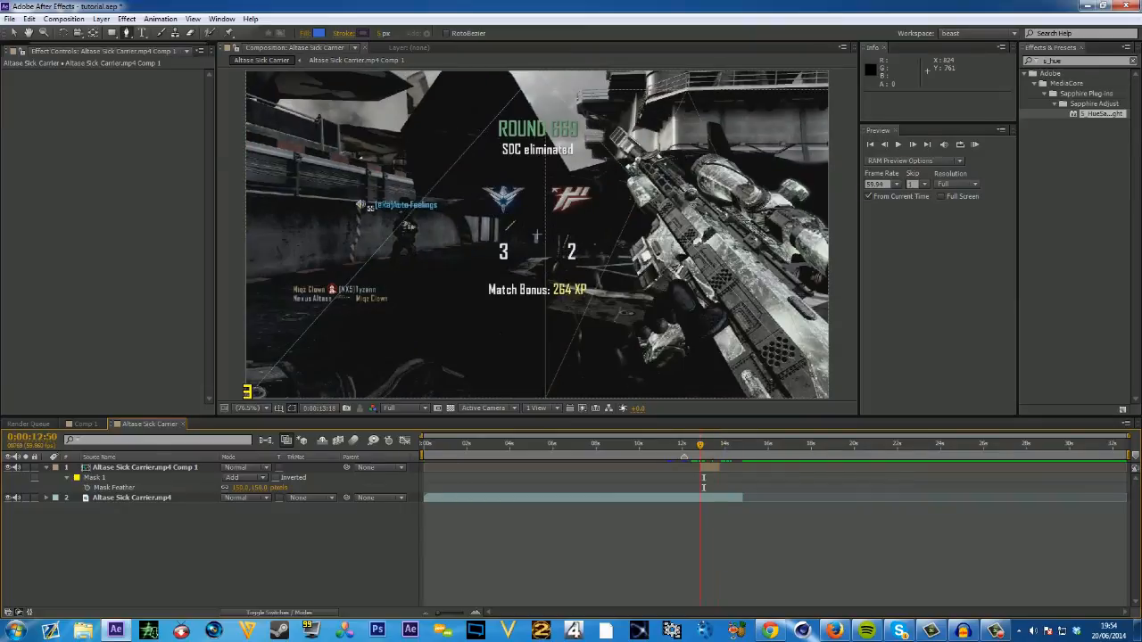
left_click(709, 443)
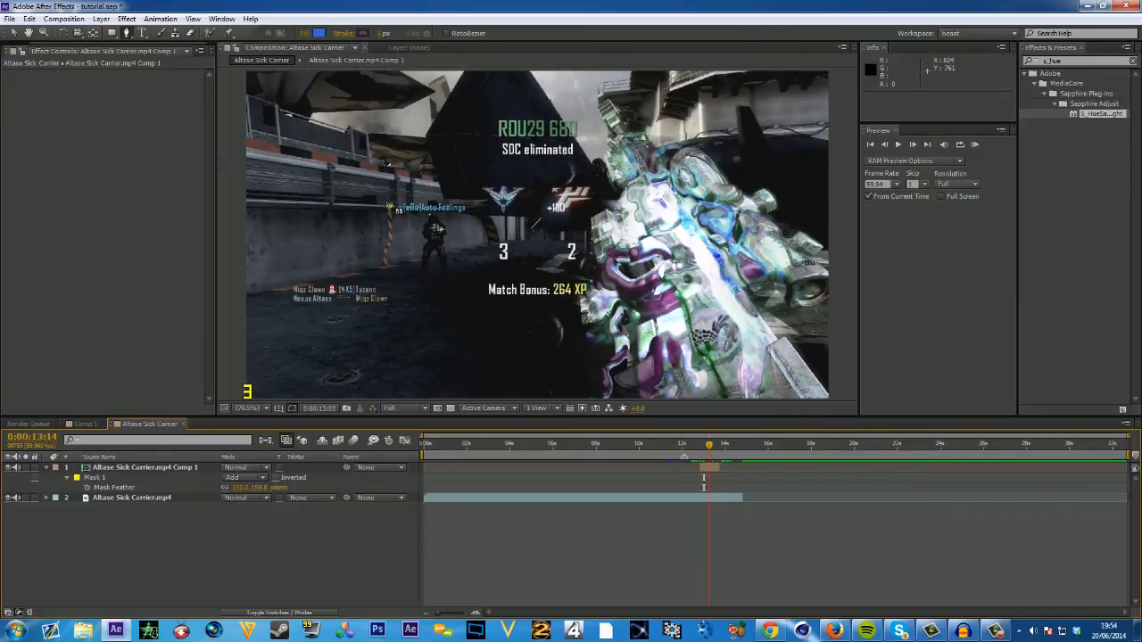